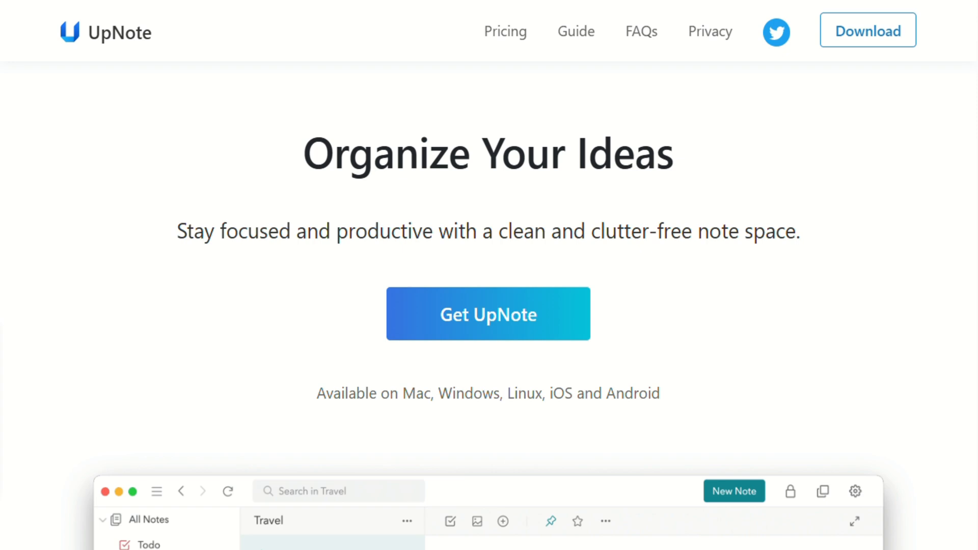
Step: Scroll from the Organize Your Ideas hero through Better Notes Management and Complete Note Editor
{"action": "scroll", "scroll_direction": "down", "scroll_amount": 3}
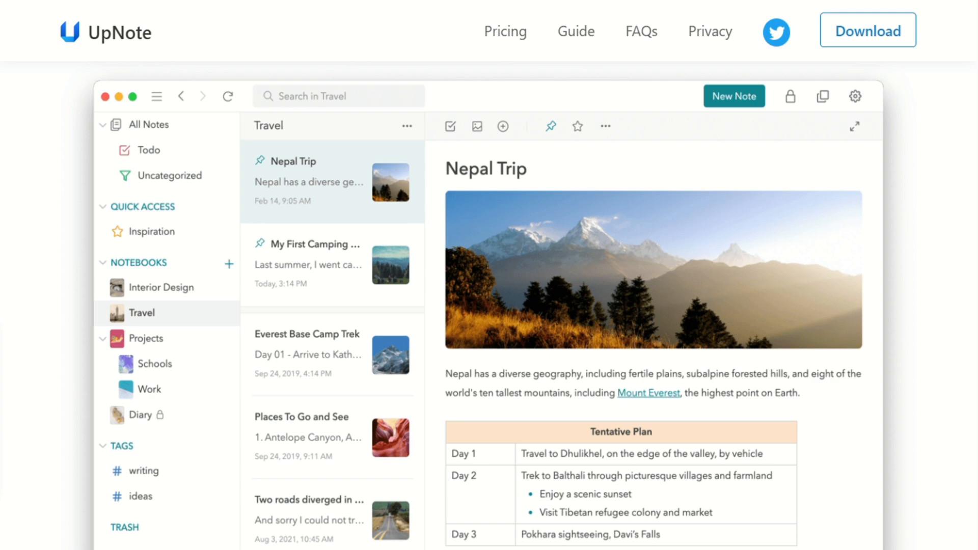
{"action": "scroll", "scroll_direction": "down", "scroll_amount": 3}
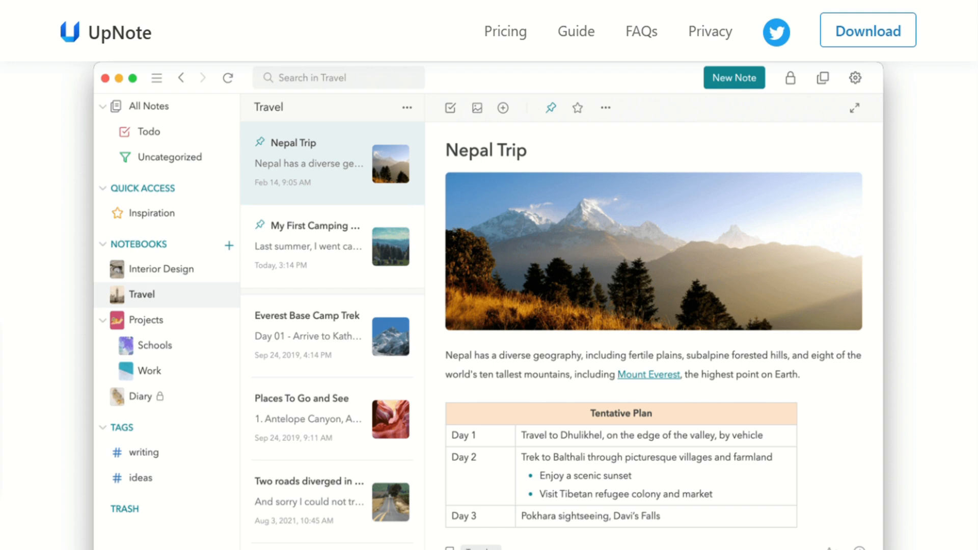
{"action": "scroll", "scroll_direction": "down", "scroll_amount": 3}
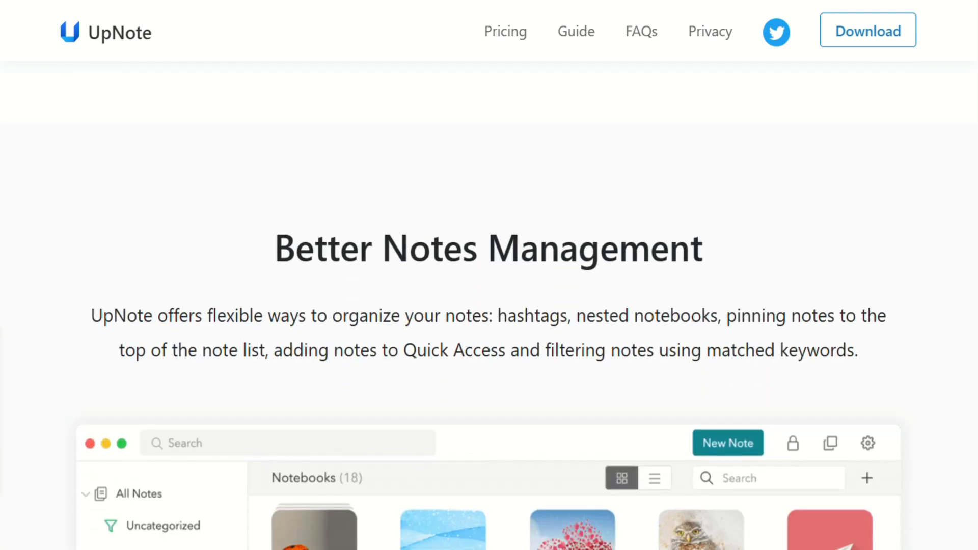
{"action": "scroll", "scroll_direction": "down", "scroll_amount": 3}
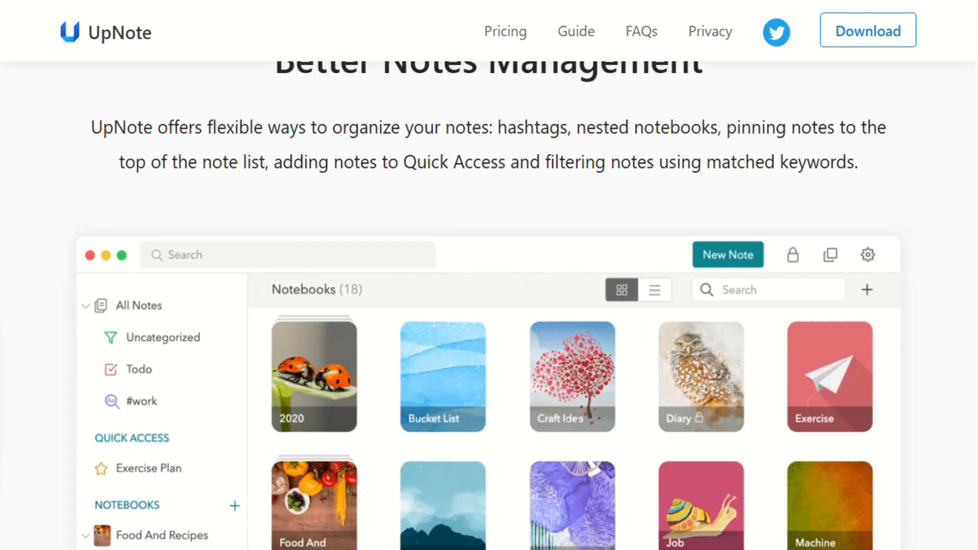
{"action": "scroll", "scroll_direction": "down", "scroll_amount": 3}
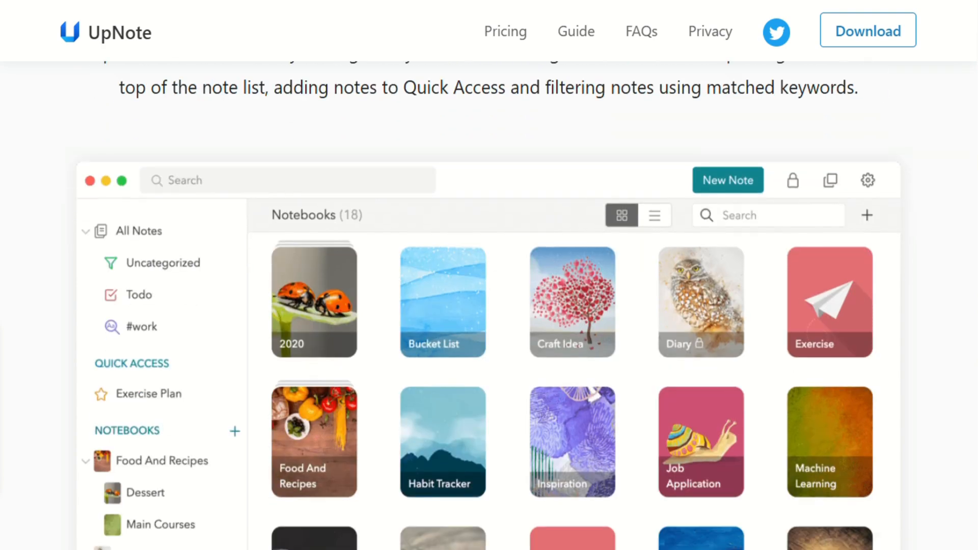
{"action": "scroll", "scroll_direction": "down", "scroll_amount": 3}
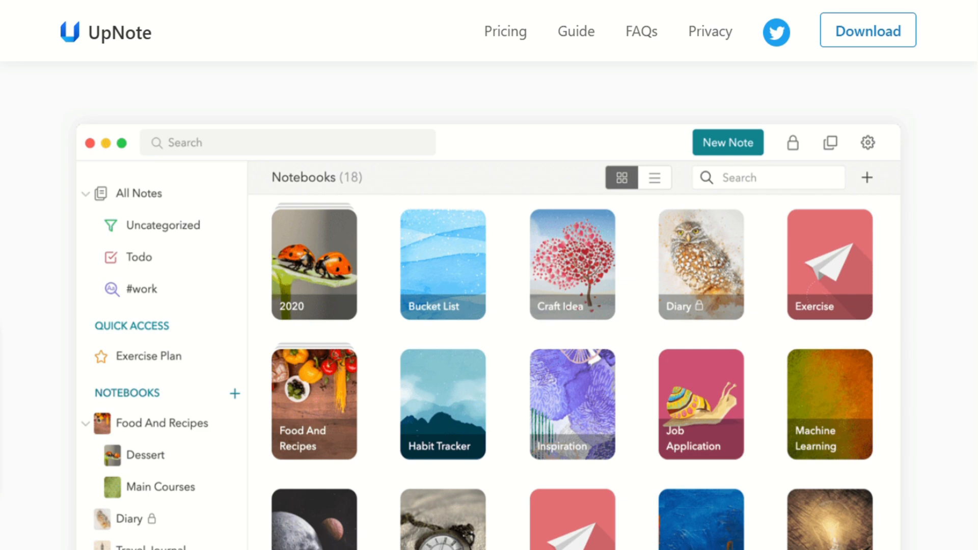
{"action": "scroll", "scroll_direction": "down", "scroll_amount": 3}
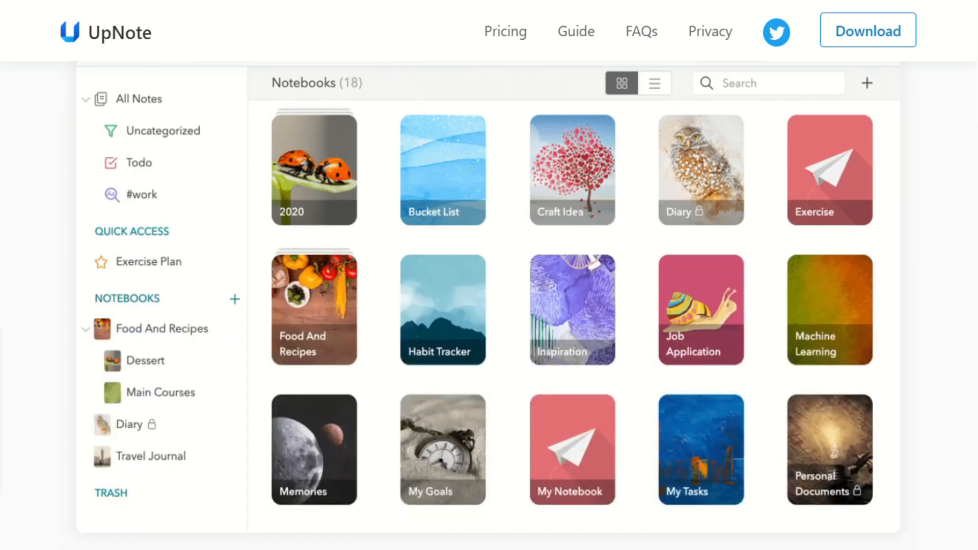
{"action": "scroll", "scroll_direction": "down", "scroll_amount": 3}
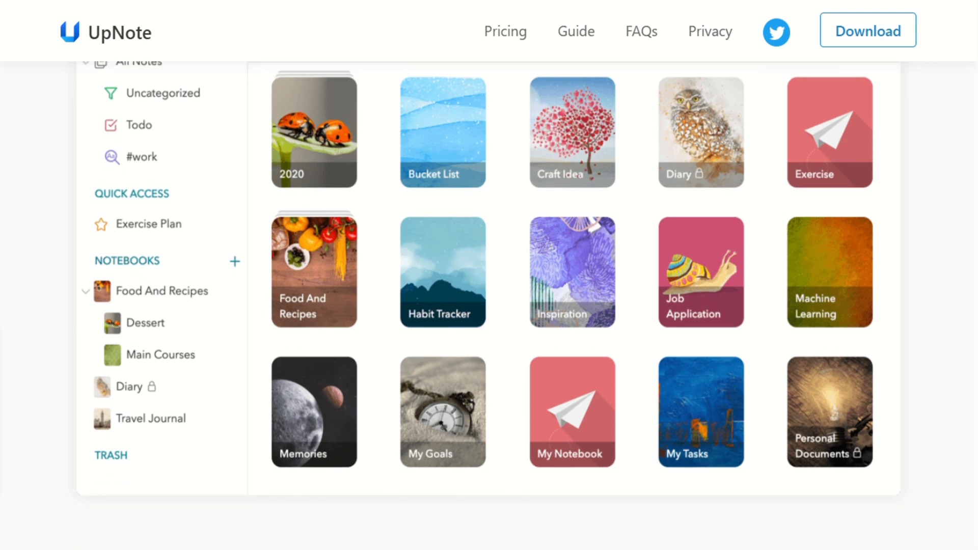
Step: Scroll on to the Always in Sync section and open the Pricing section
{"action": "scroll", "scroll_direction": "down", "scroll_amount": 3}
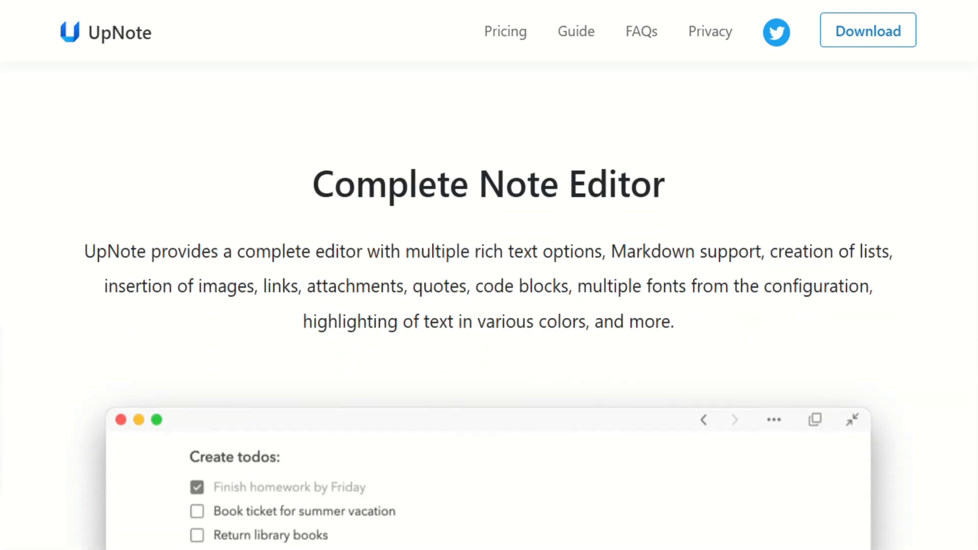
{"action": "scroll", "scroll_direction": "down", "scroll_amount": 3}
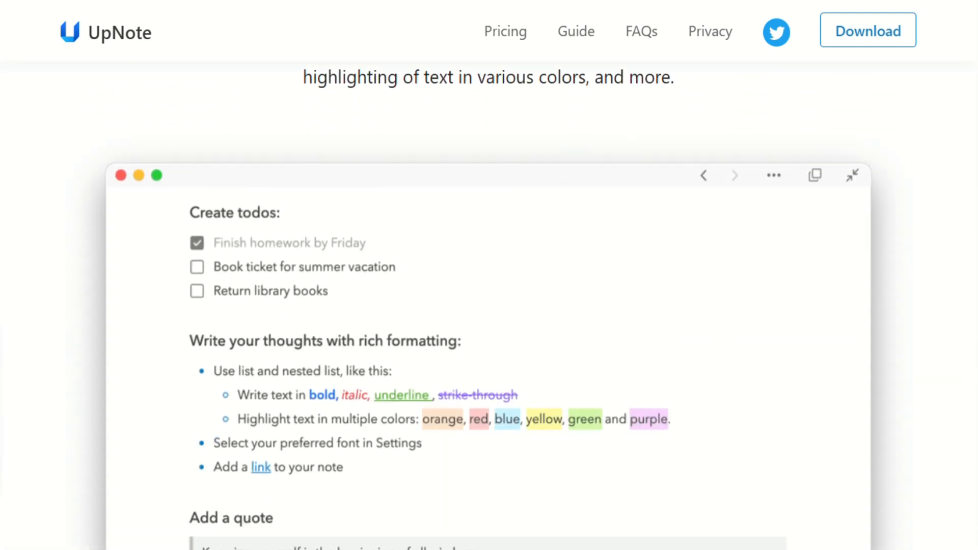
{"action": "scroll", "scroll_direction": "down", "scroll_amount": 3}
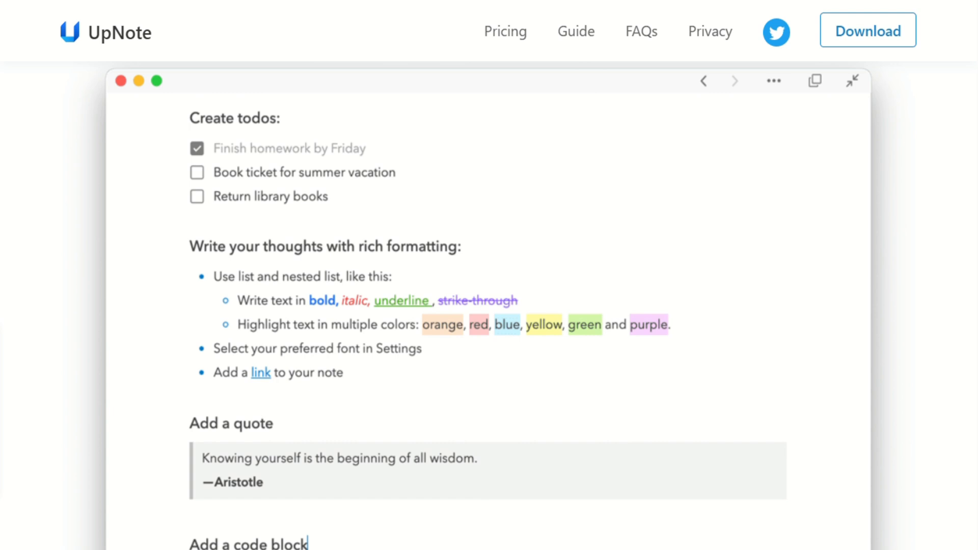
{"action": "scroll", "scroll_direction": "down", "scroll_amount": 3}
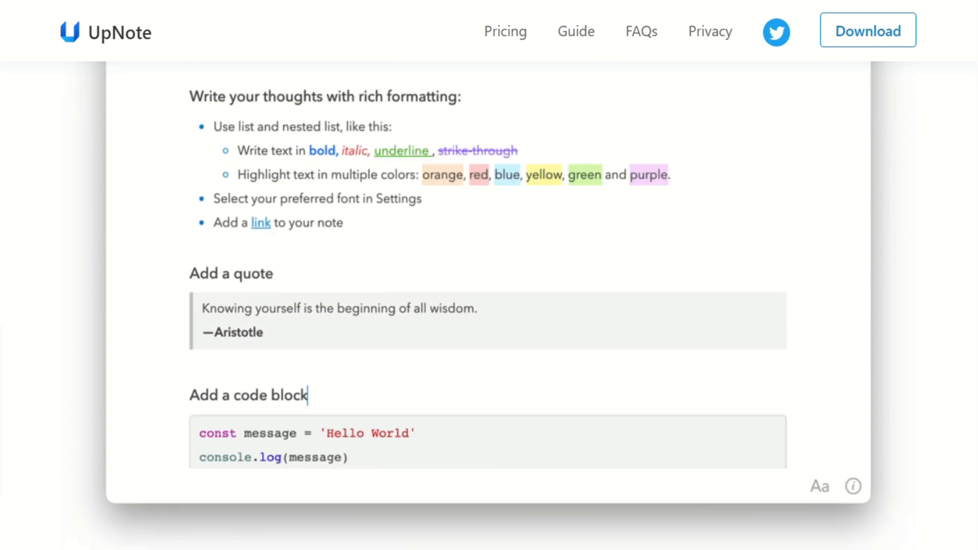
{"action": "scroll", "scroll_direction": "down", "scroll_amount": 3}
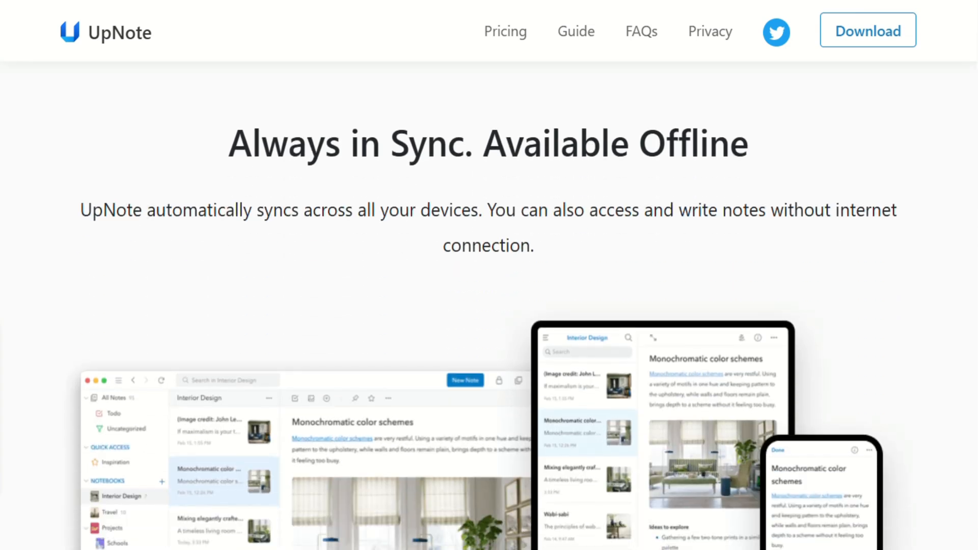
{"action": "scroll", "scroll_direction": "down", "scroll_amount": 3}
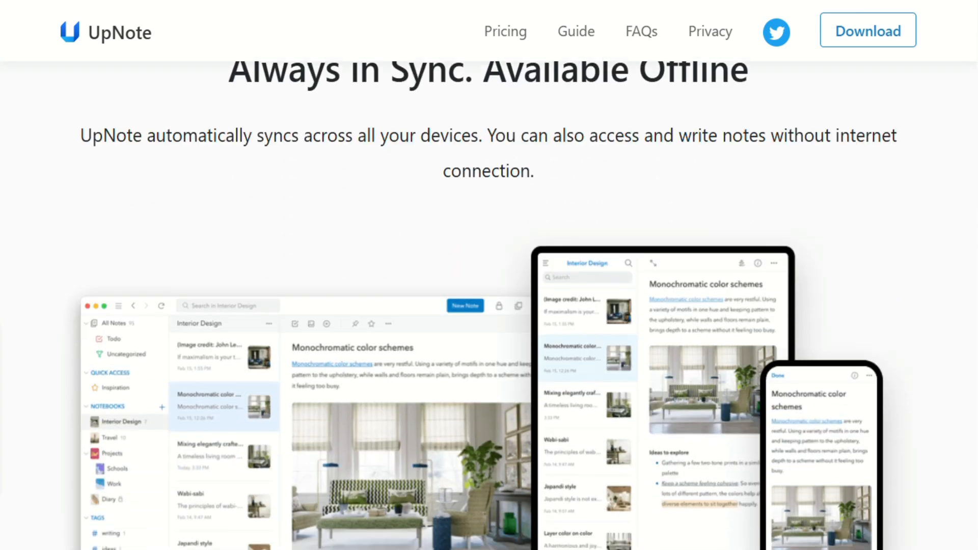
{"action": "scroll", "scroll_direction": "down", "scroll_amount": 3}
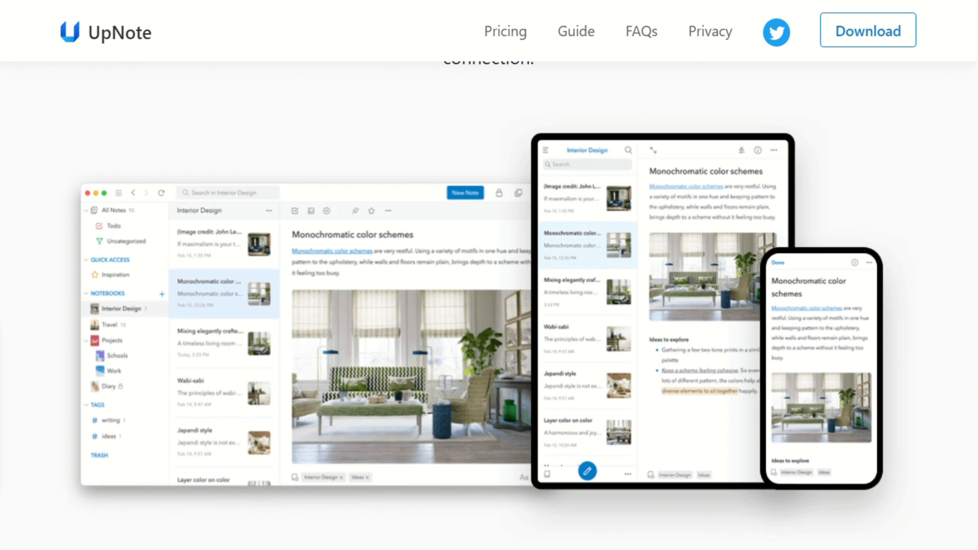
{"action": "left_click", "coordinate": [505, 31]}
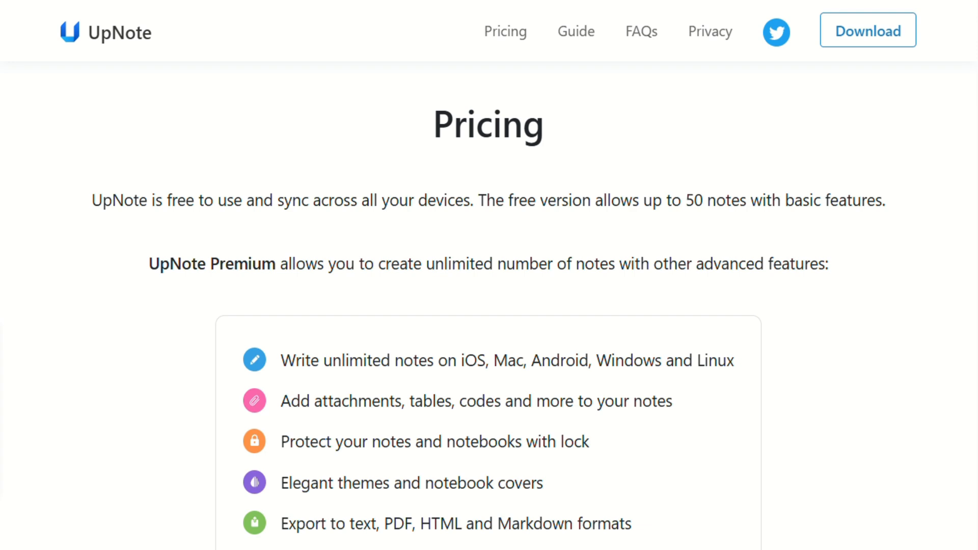
Step: Scroll past Premium pricing ($1.99/month, $39.99 lifetime) to Beautiful Themes and Dark Mode
{"action": "scroll", "scroll_direction": "down", "scroll_amount": 3}
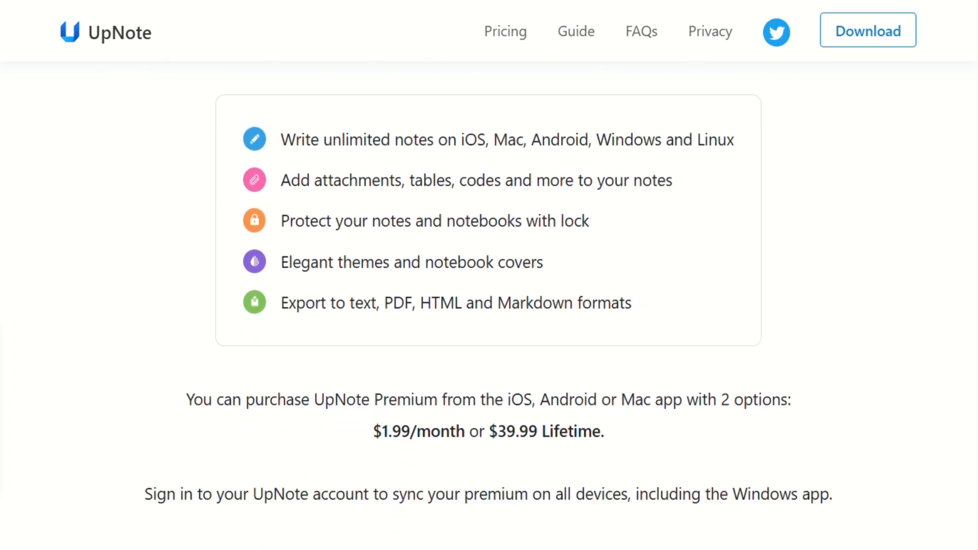
{"action": "scroll", "scroll_direction": "down", "scroll_amount": 3}
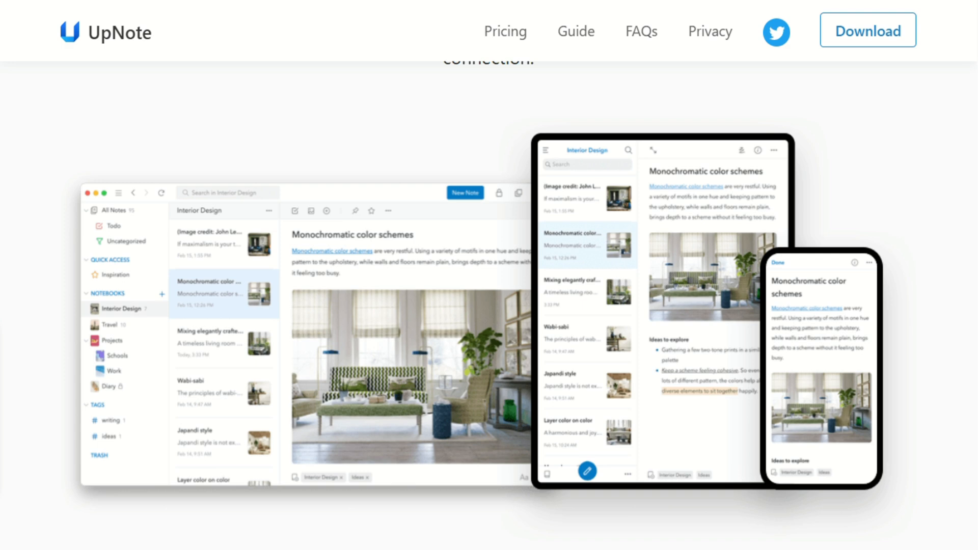
{"action": "scroll", "scroll_direction": "down", "scroll_amount": 3}
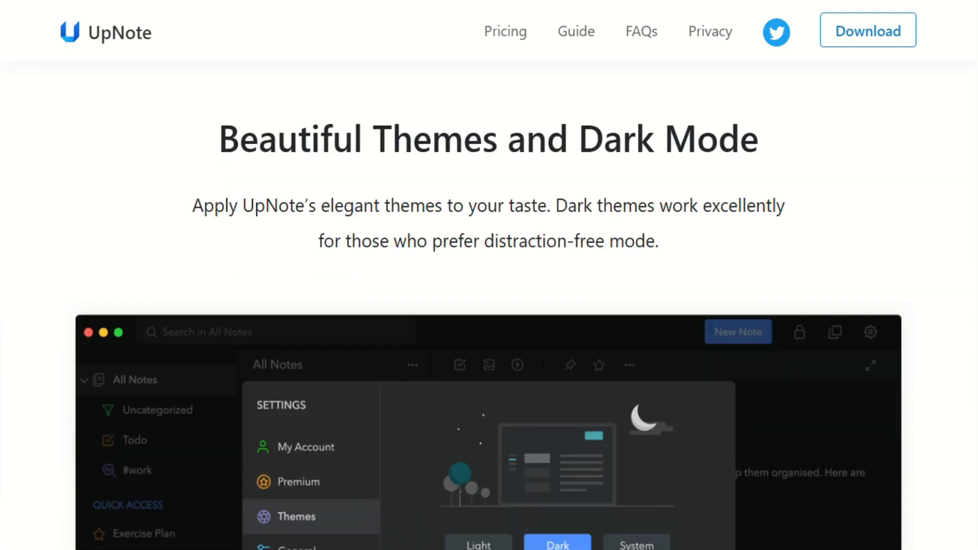
Step: Scroll through Themes, Web Clipper Extensions and Focus Mode, then back to the hero
{"action": "scroll", "scroll_direction": "down", "scroll_amount": 3}
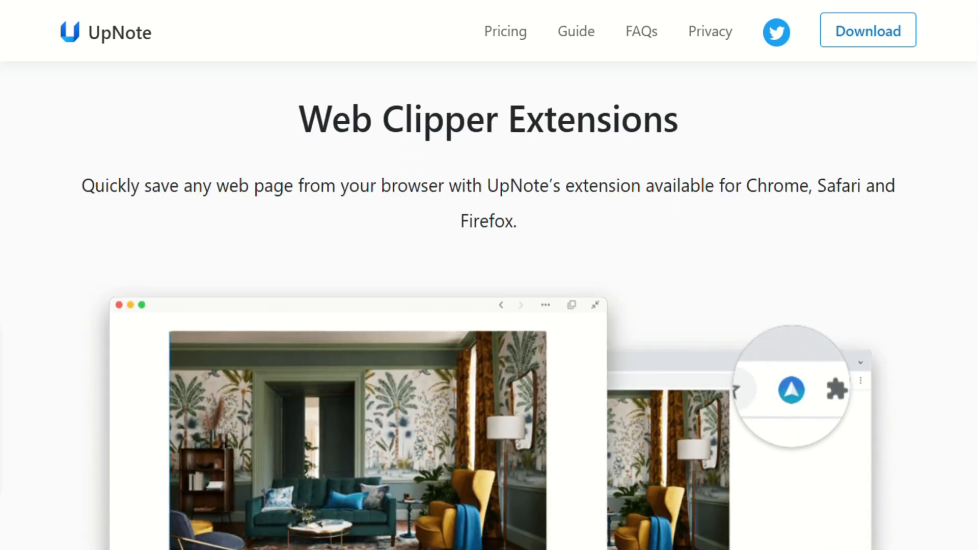
{"action": "scroll", "scroll_direction": "down", "scroll_amount": 3}
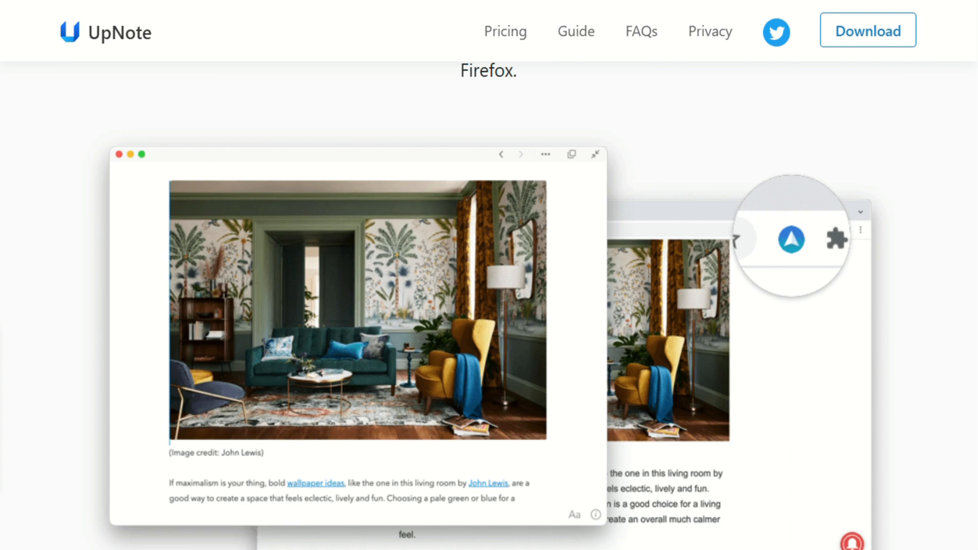
{"action": "scroll", "scroll_direction": "down", "scroll_amount": 3}
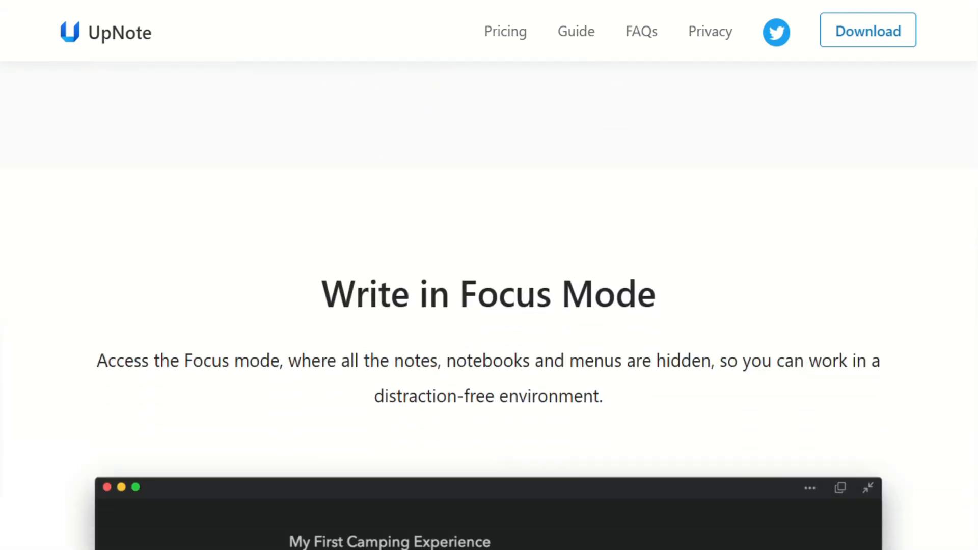
{"action": "scroll", "scroll_direction": "down", "scroll_amount": 3}
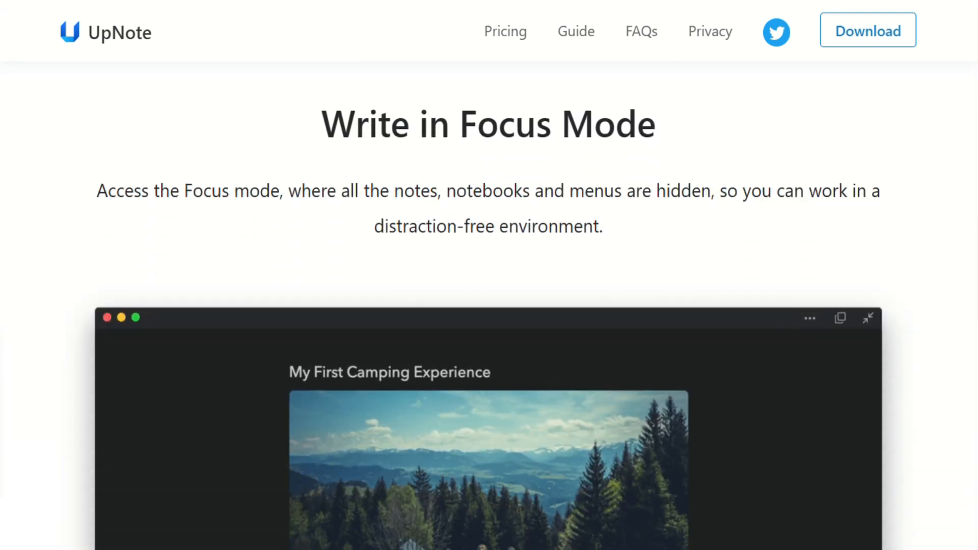
{"action": "scroll", "scroll_direction": "down", "scroll_amount": 3}
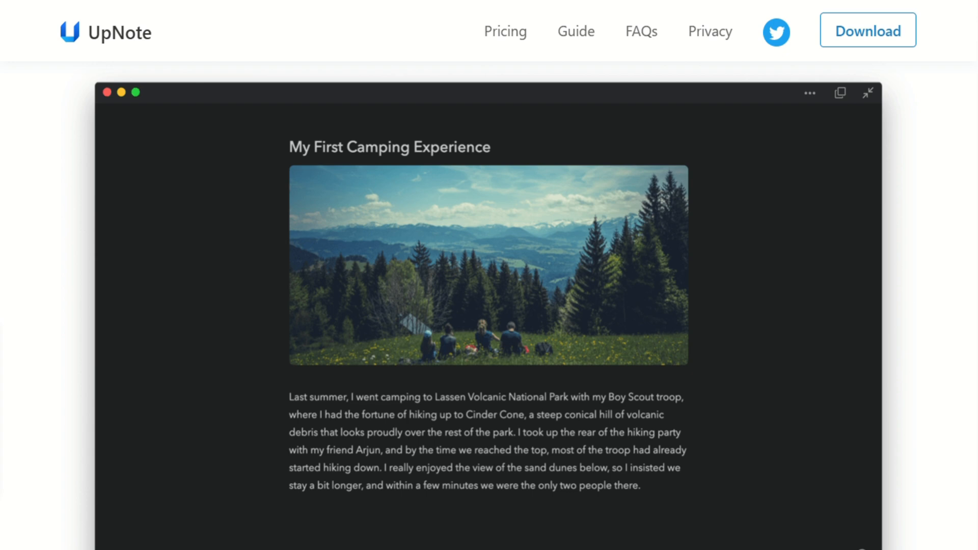
{"action": "scroll", "scroll_direction": "down", "scroll_amount": 3}
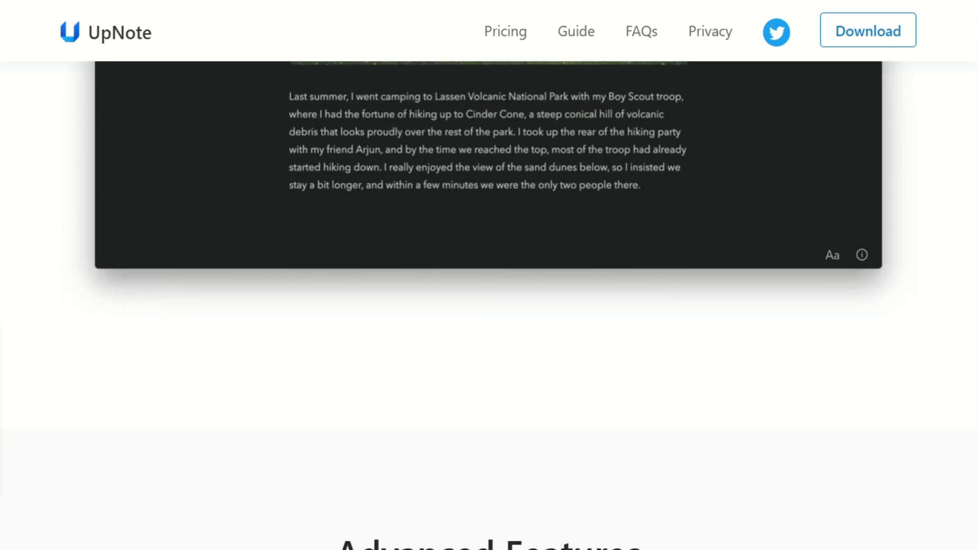
{"action": "scroll", "scroll_direction": "up", "scroll_amount": 3}
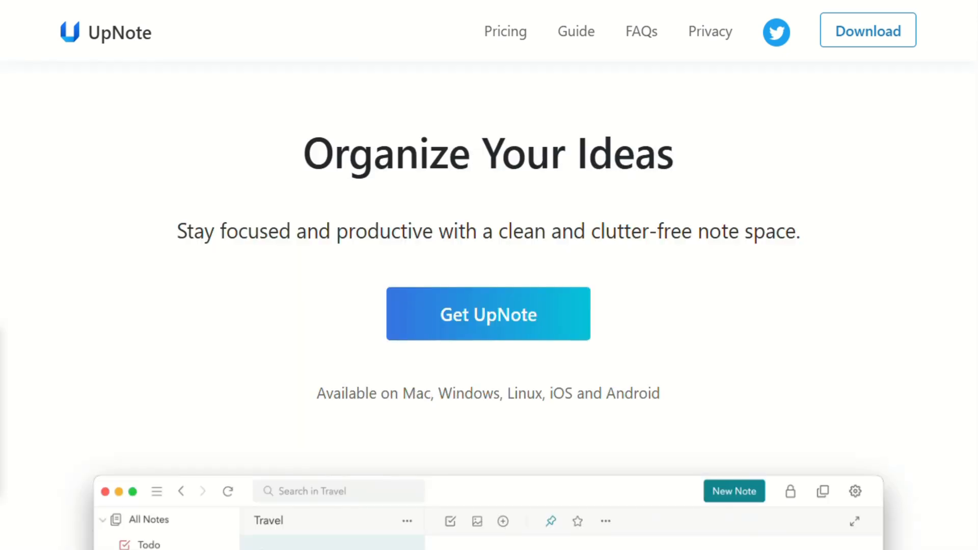